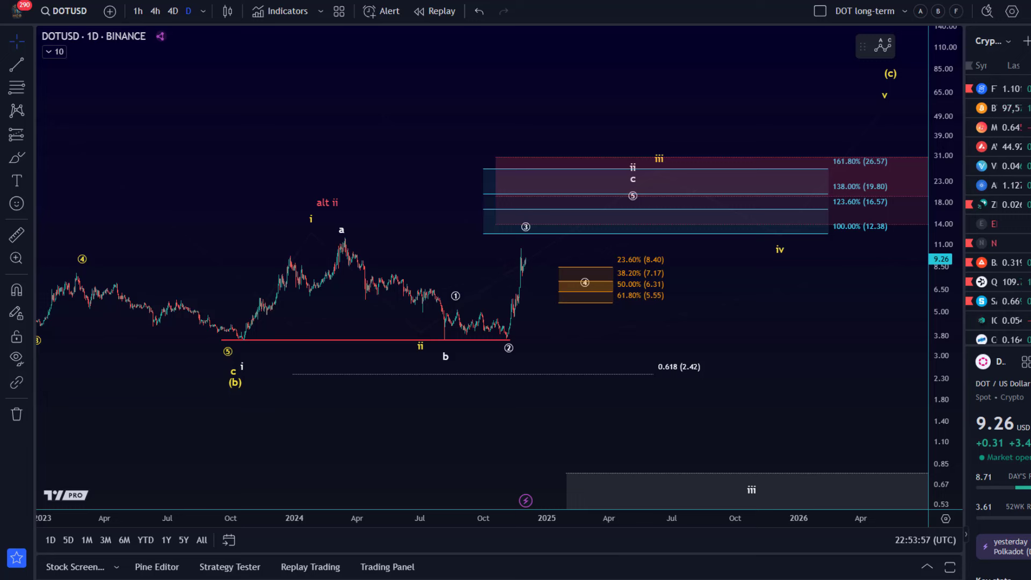
mouse_move(561, 216)
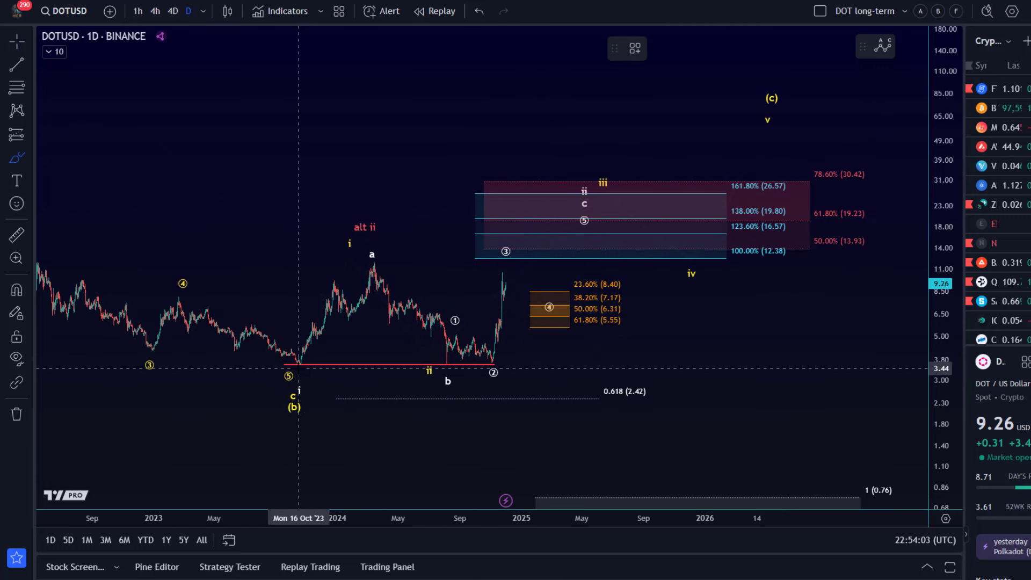
mouse_move(374, 267)
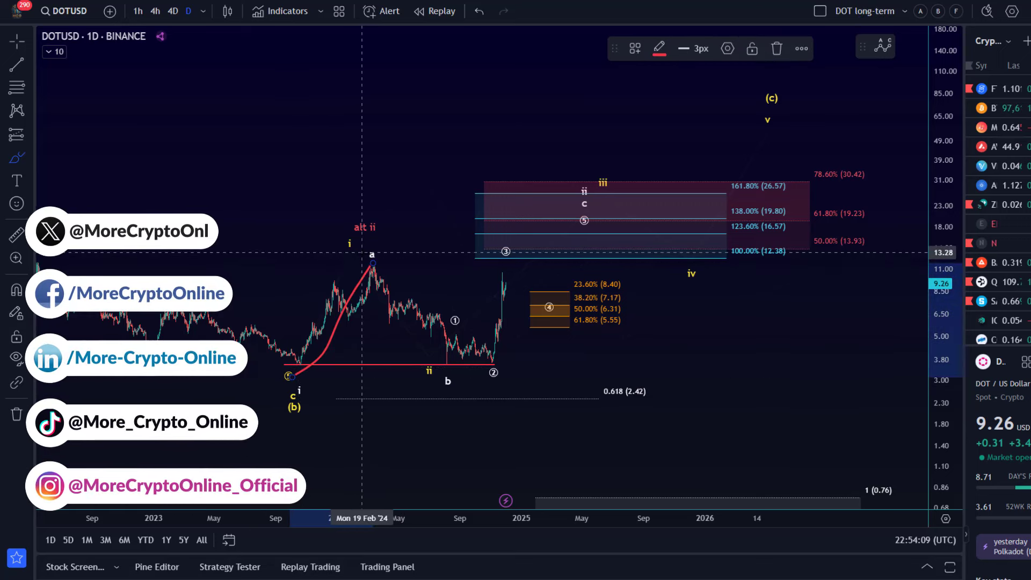
mouse_move(402, 258)
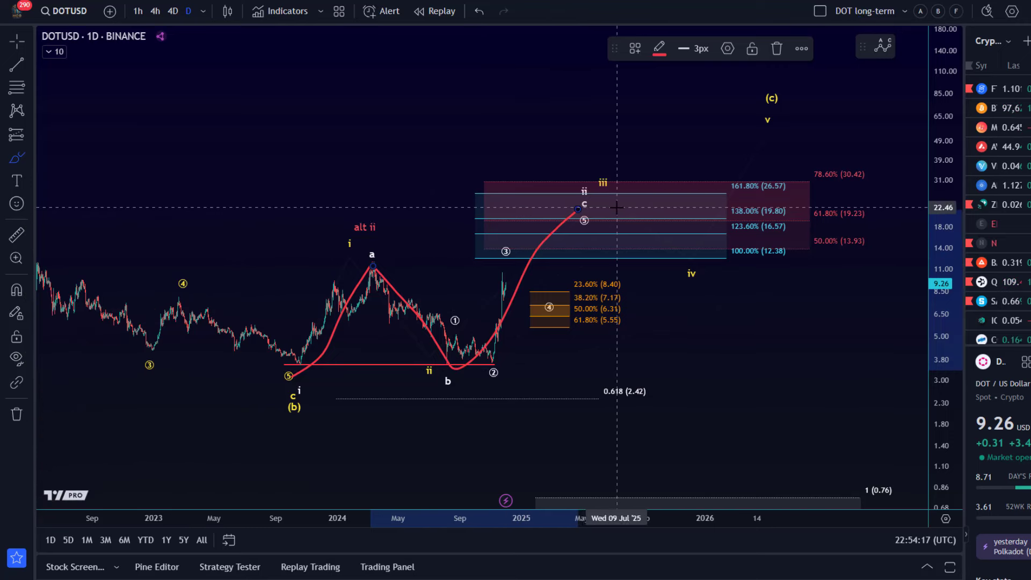
mouse_move(626, 209)
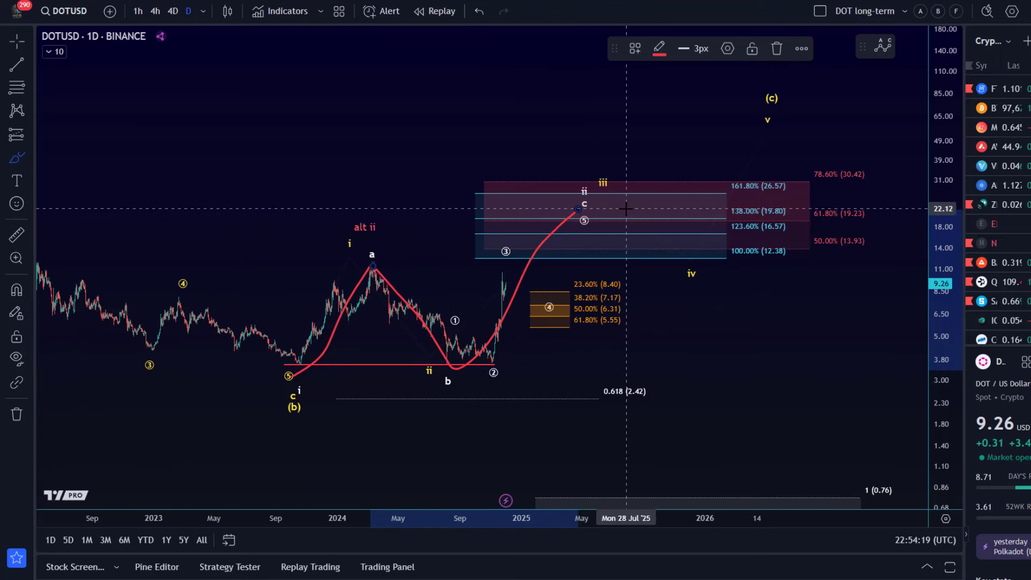
mouse_move(634, 211)
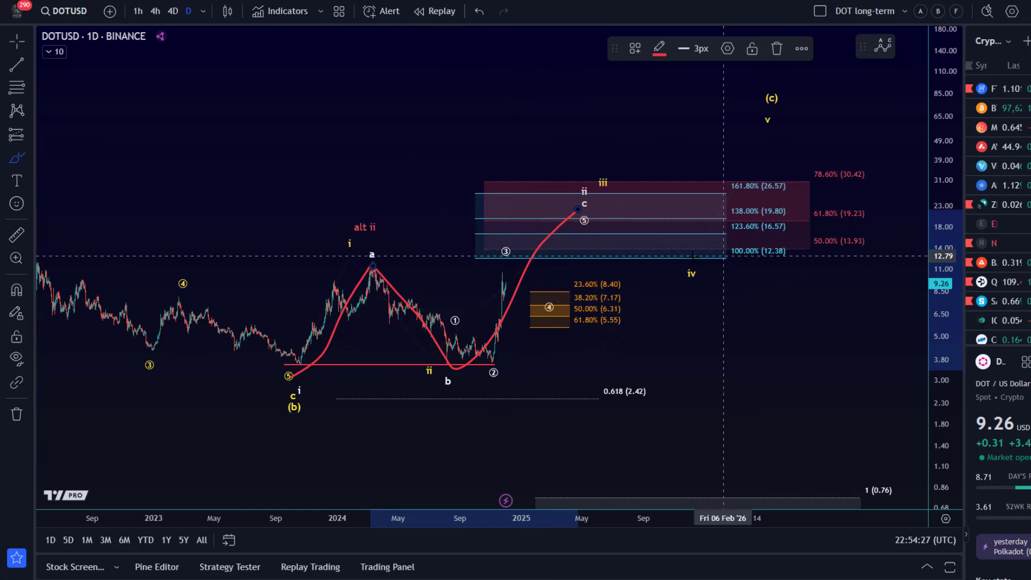
mouse_move(554, 308)
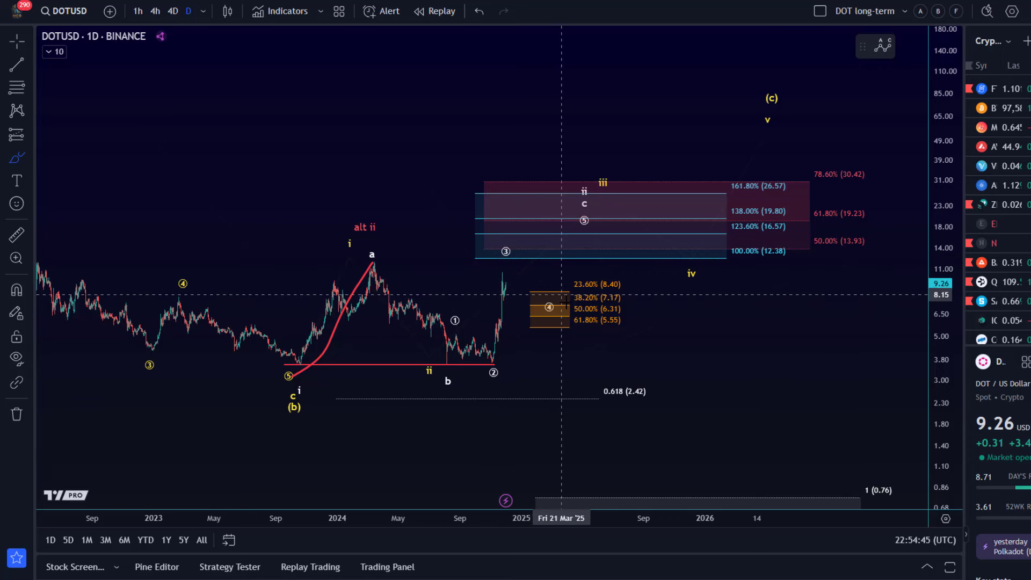
- Sketch the red projected price path from the (5) low through ii, down to iv and up to (c)
left_click(479, 11)
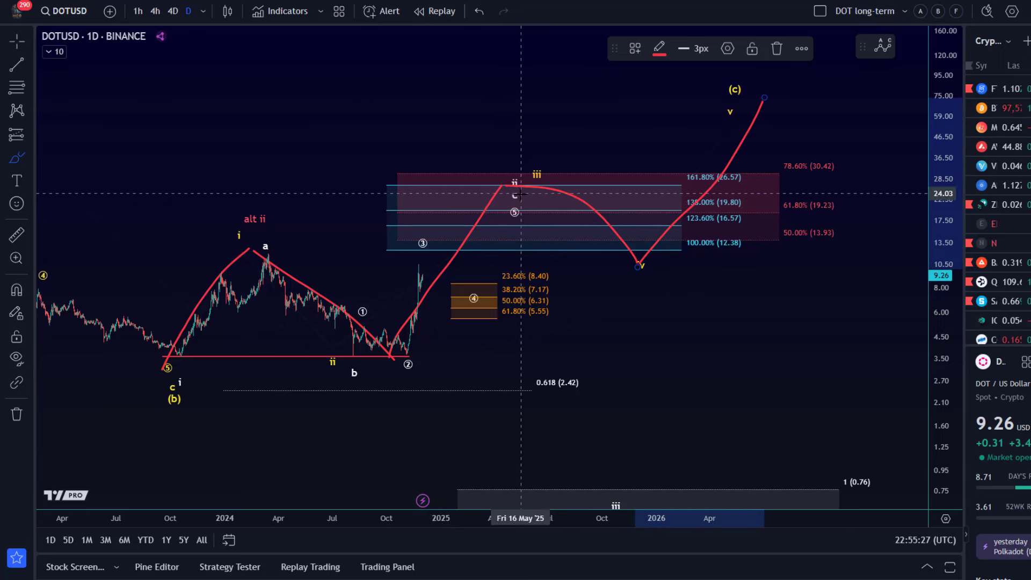
mouse_move(515, 187)
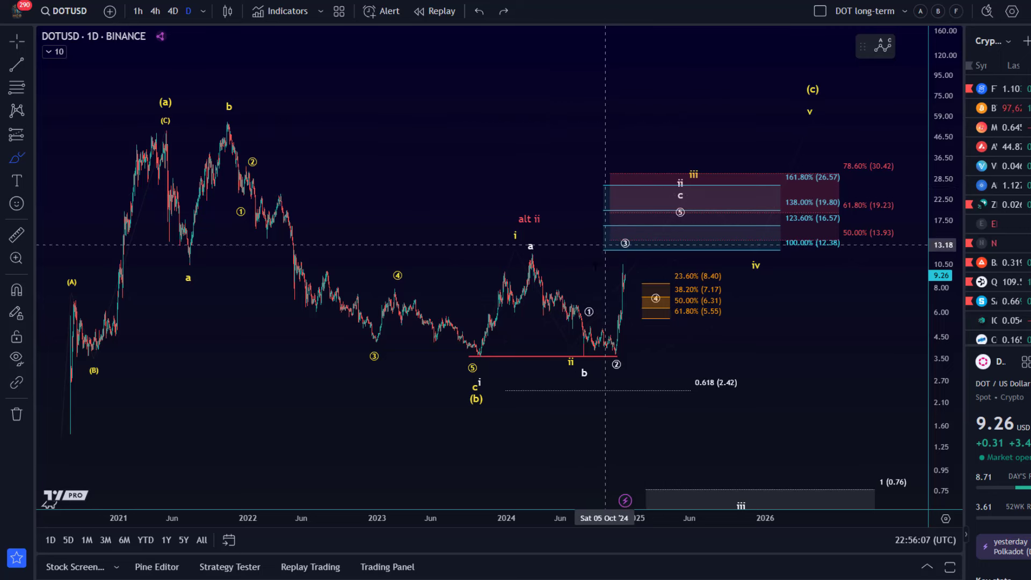
mouse_move(668, 230)
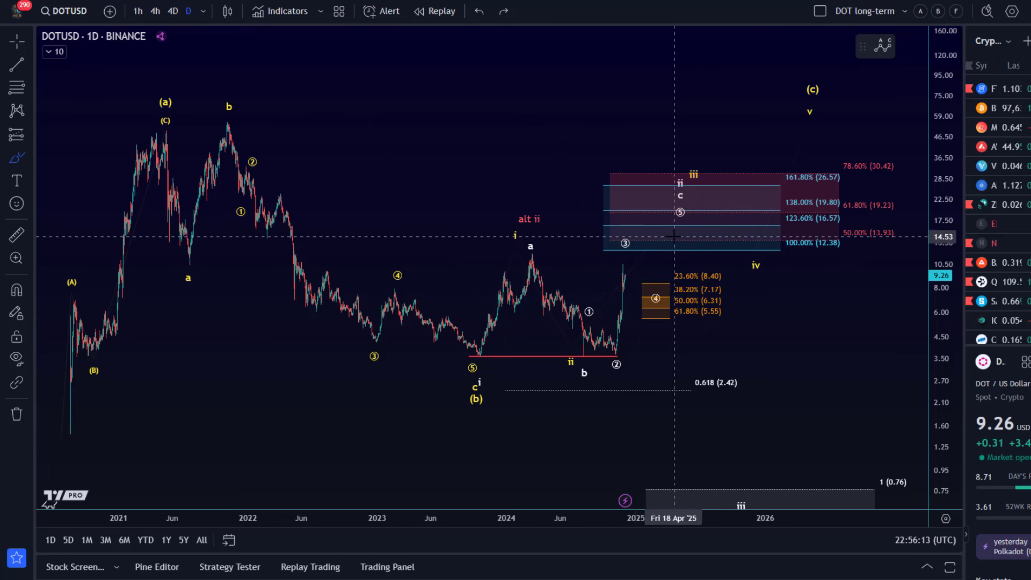
mouse_move(679, 236)
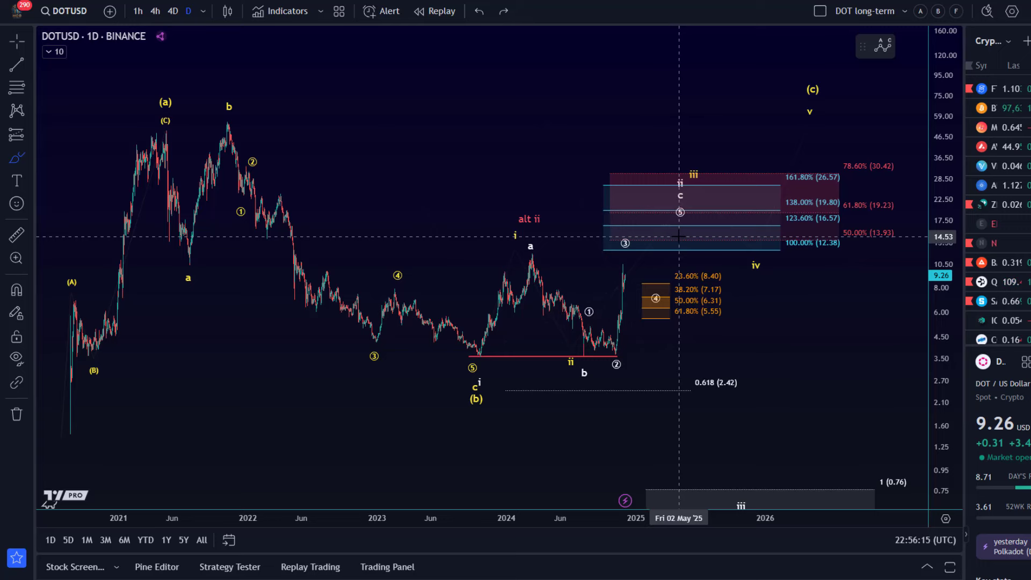
left_click_drag(678, 263, 480, 263)
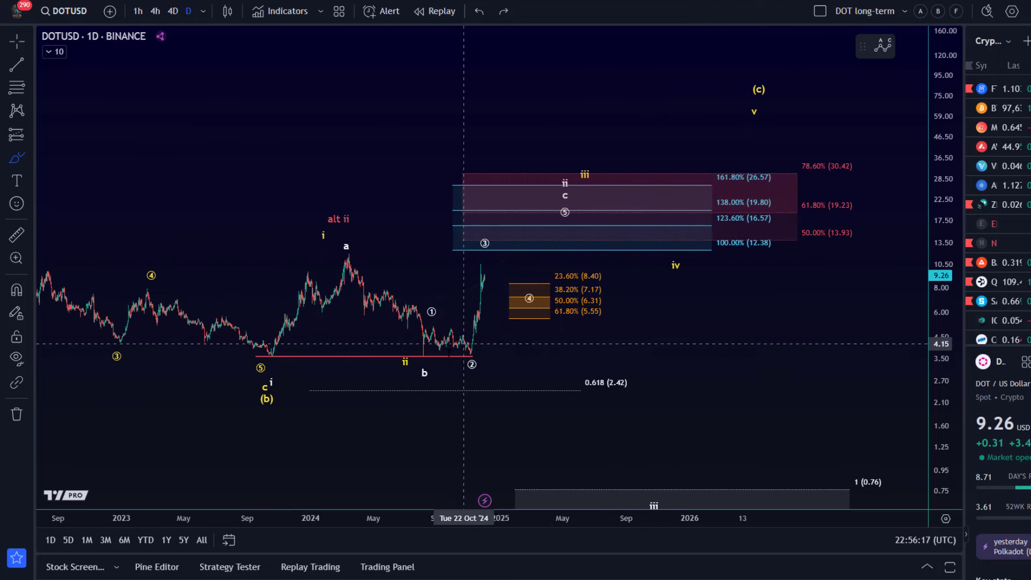
mouse_move(566, 224)
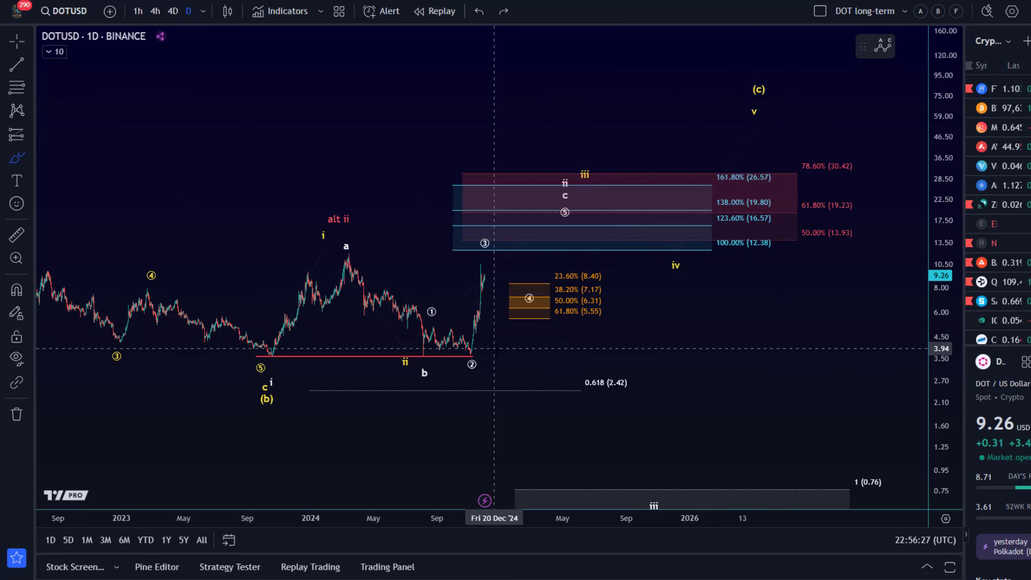
left_click(908, 11)
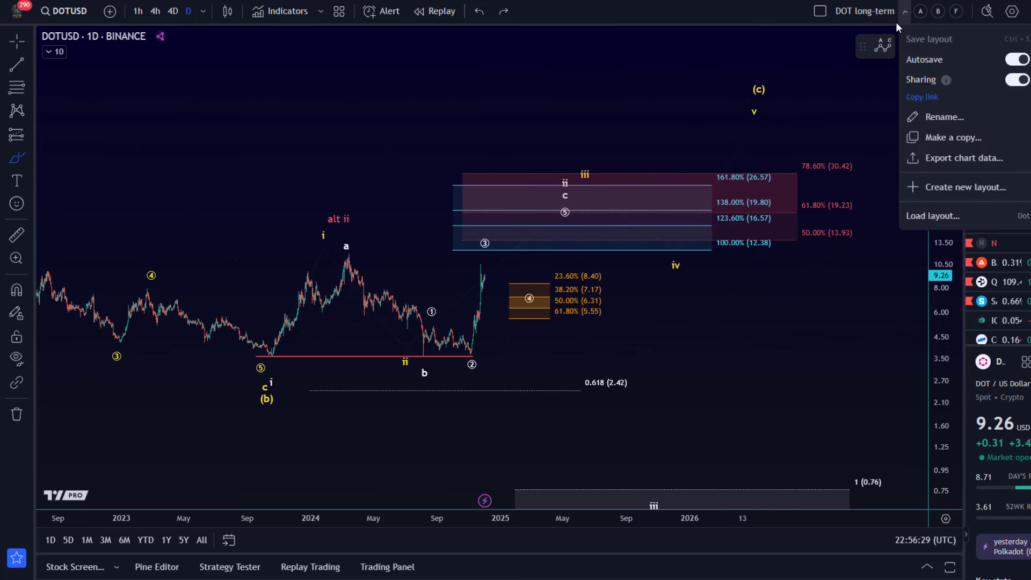
left_click(932, 215)
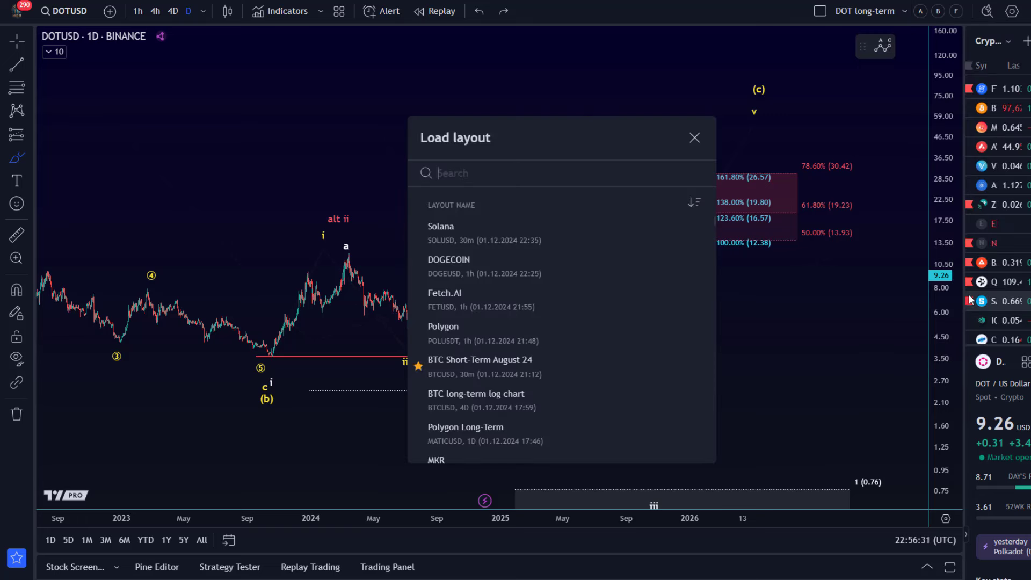
type("dot")
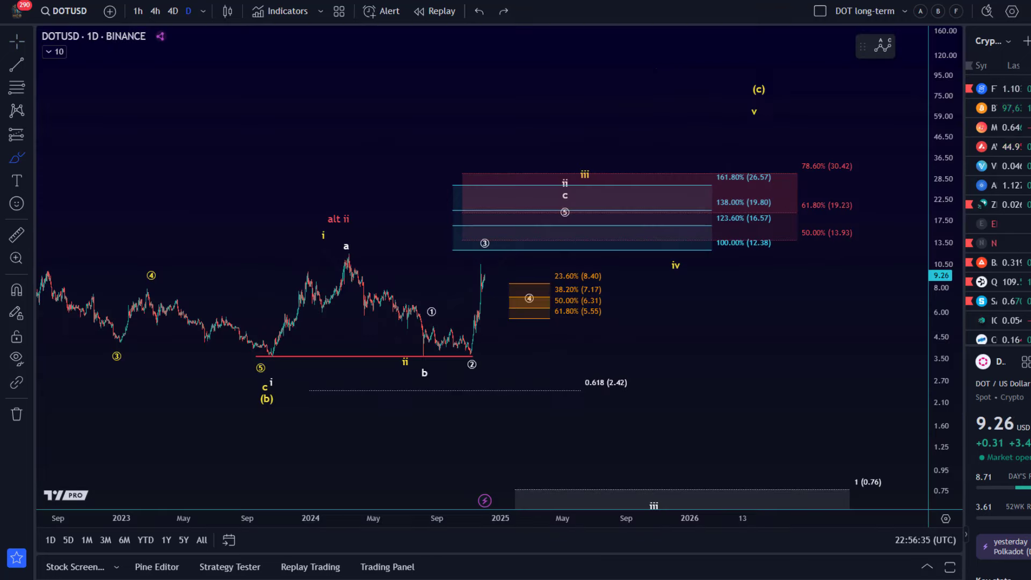
- Select the blue Fibonacci target zone on the daily chart and copy it
left_click(703, 249)
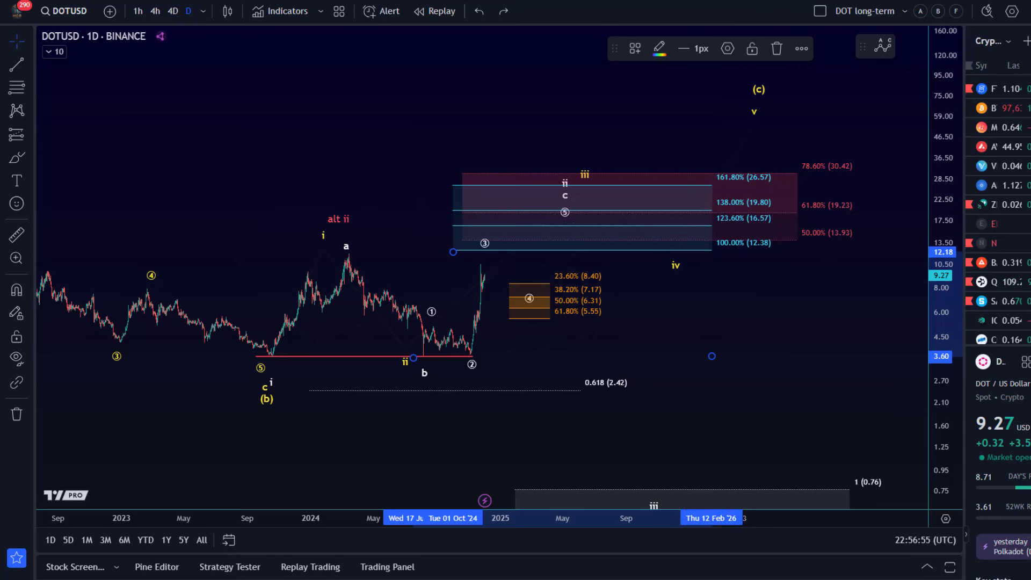
- Switch to the Polkadot 1h layout and paste the blue target zone onto it
left_click(137, 10)
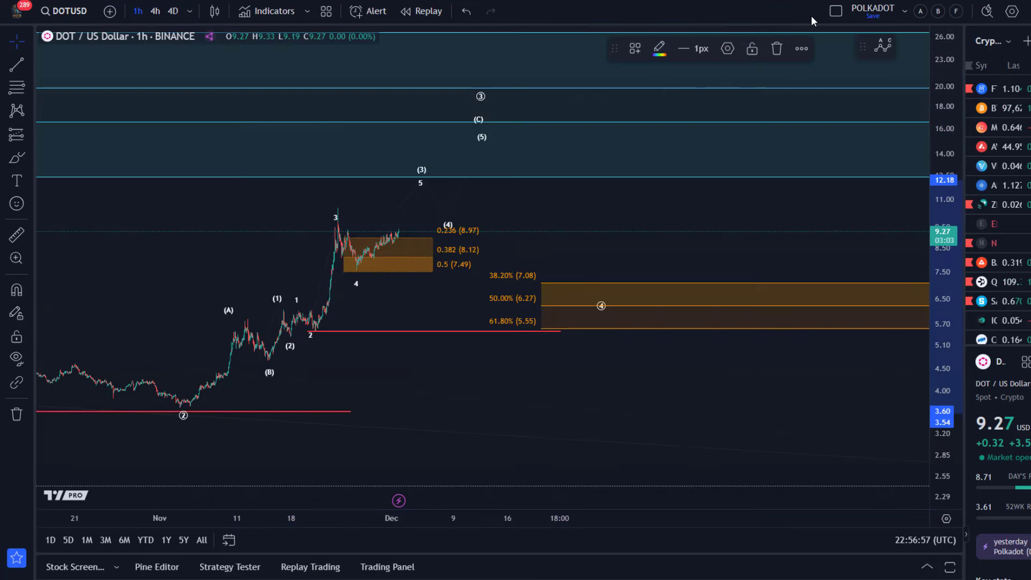
mouse_move(540, 86)
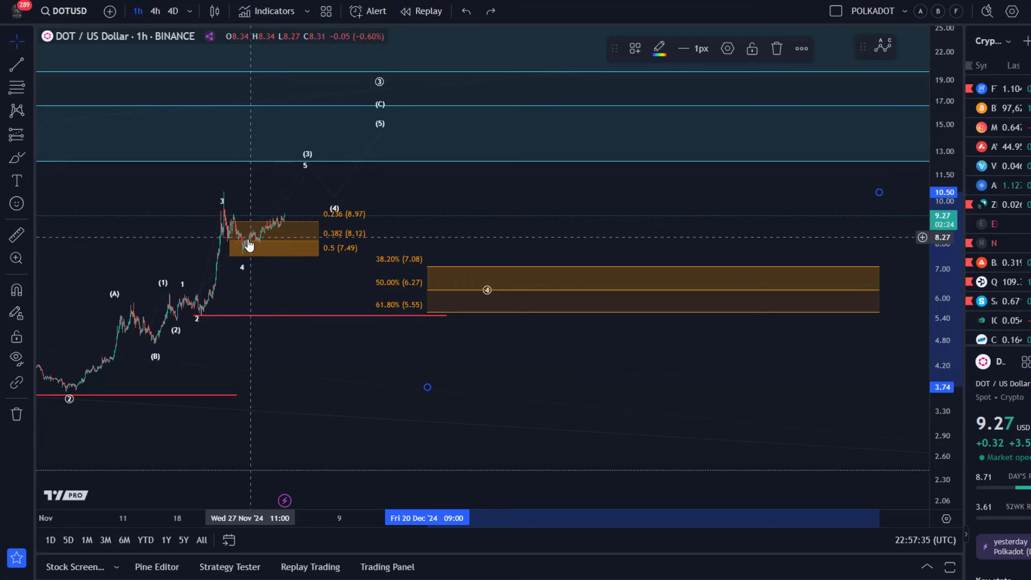
mouse_move(204, 232)
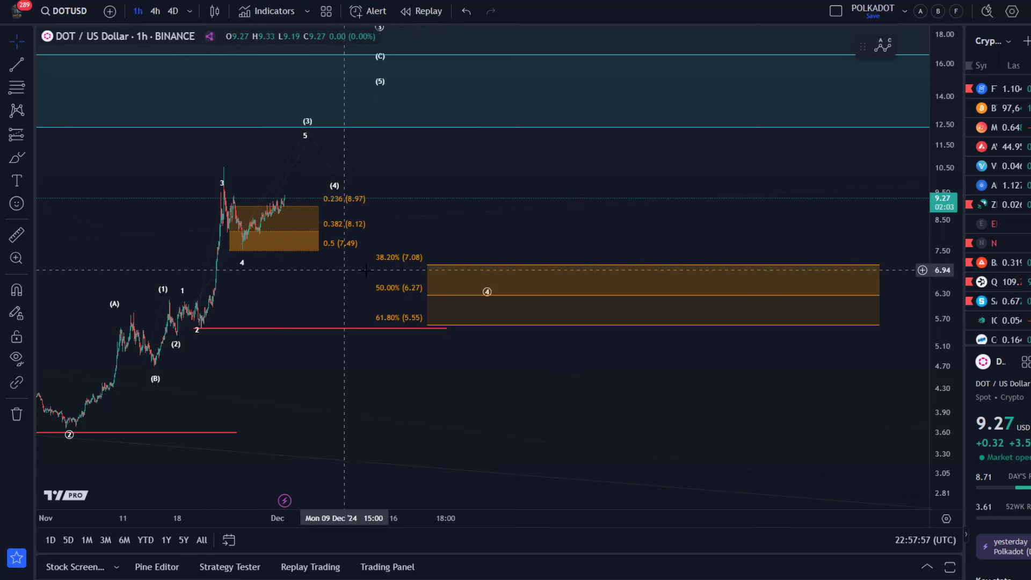
mouse_move(419, 343)
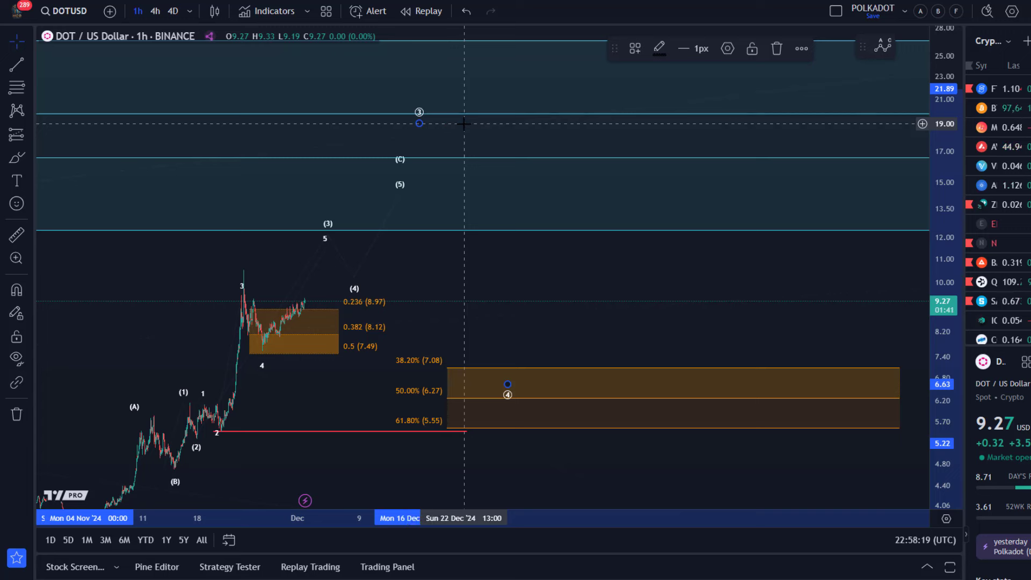
mouse_move(438, 168)
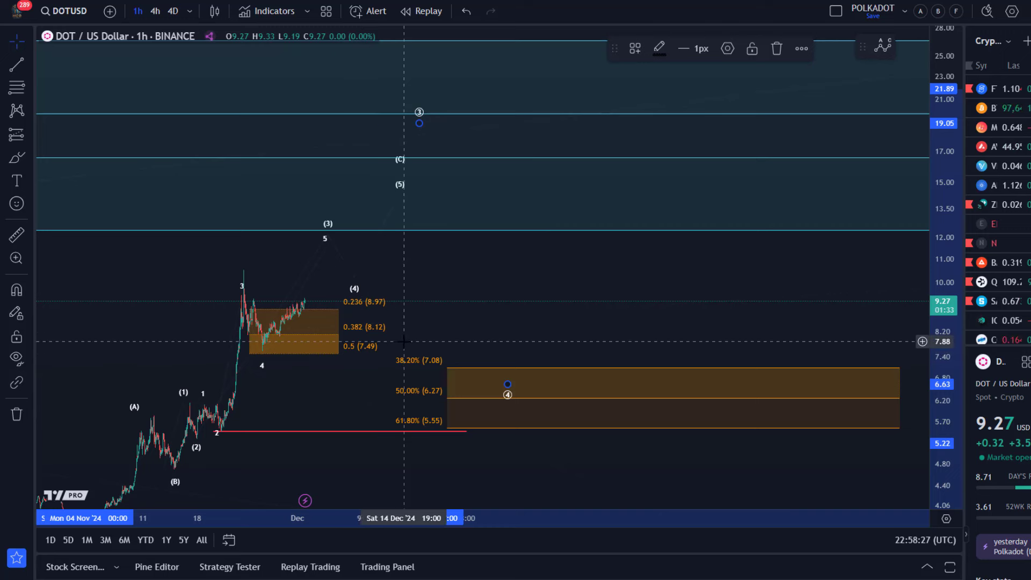
mouse_move(414, 341)
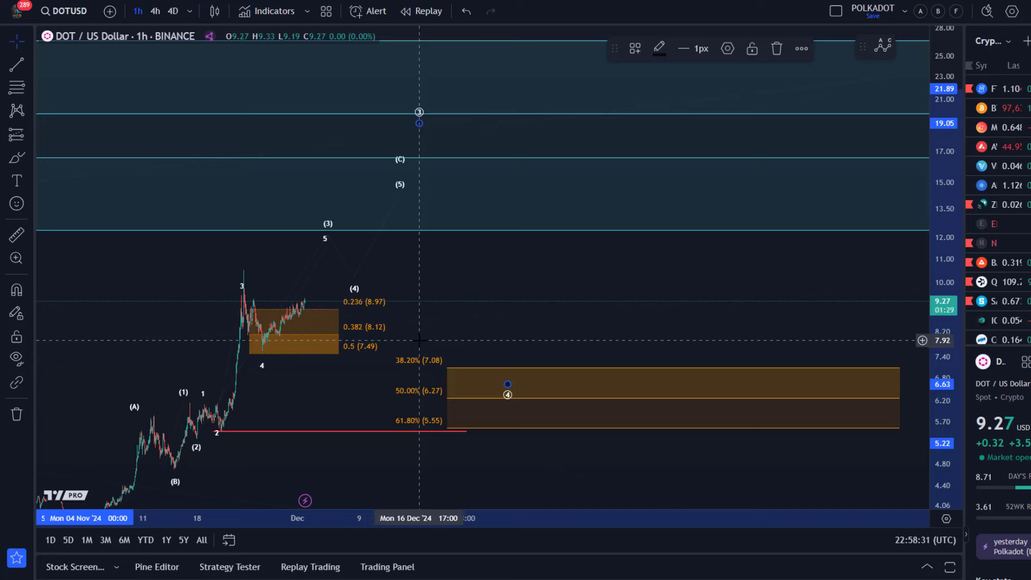
mouse_move(428, 339)
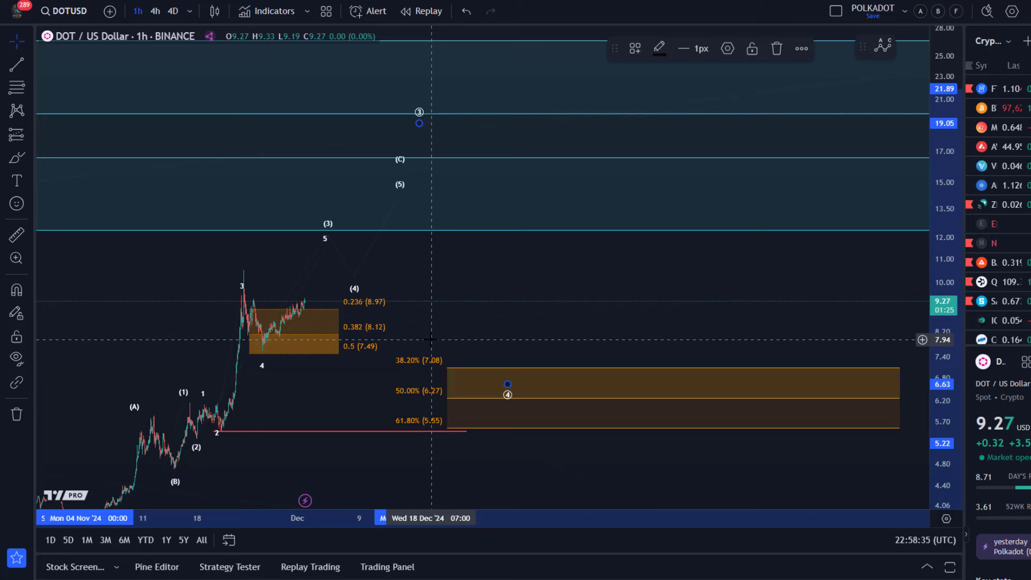
mouse_move(432, 337)
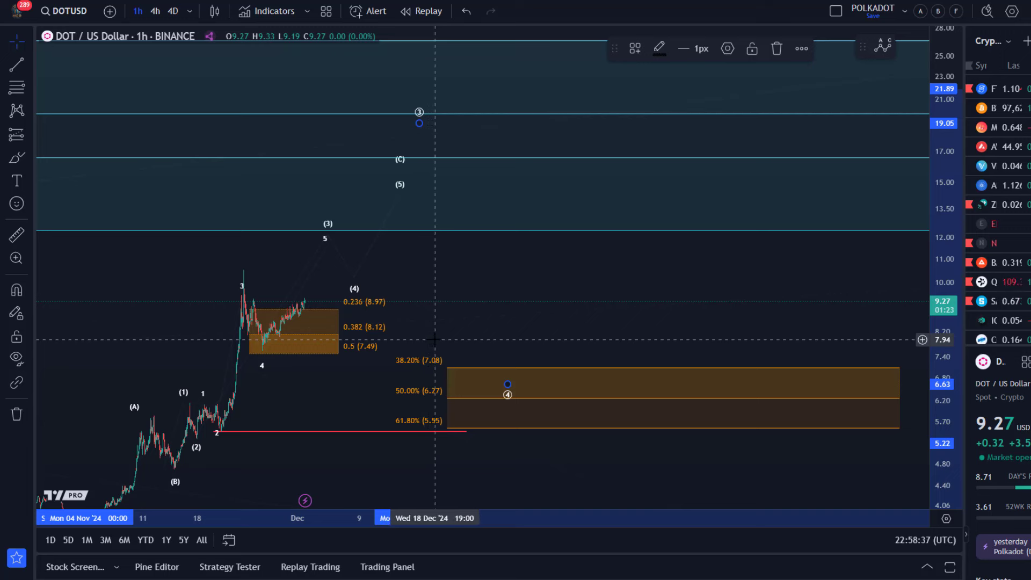